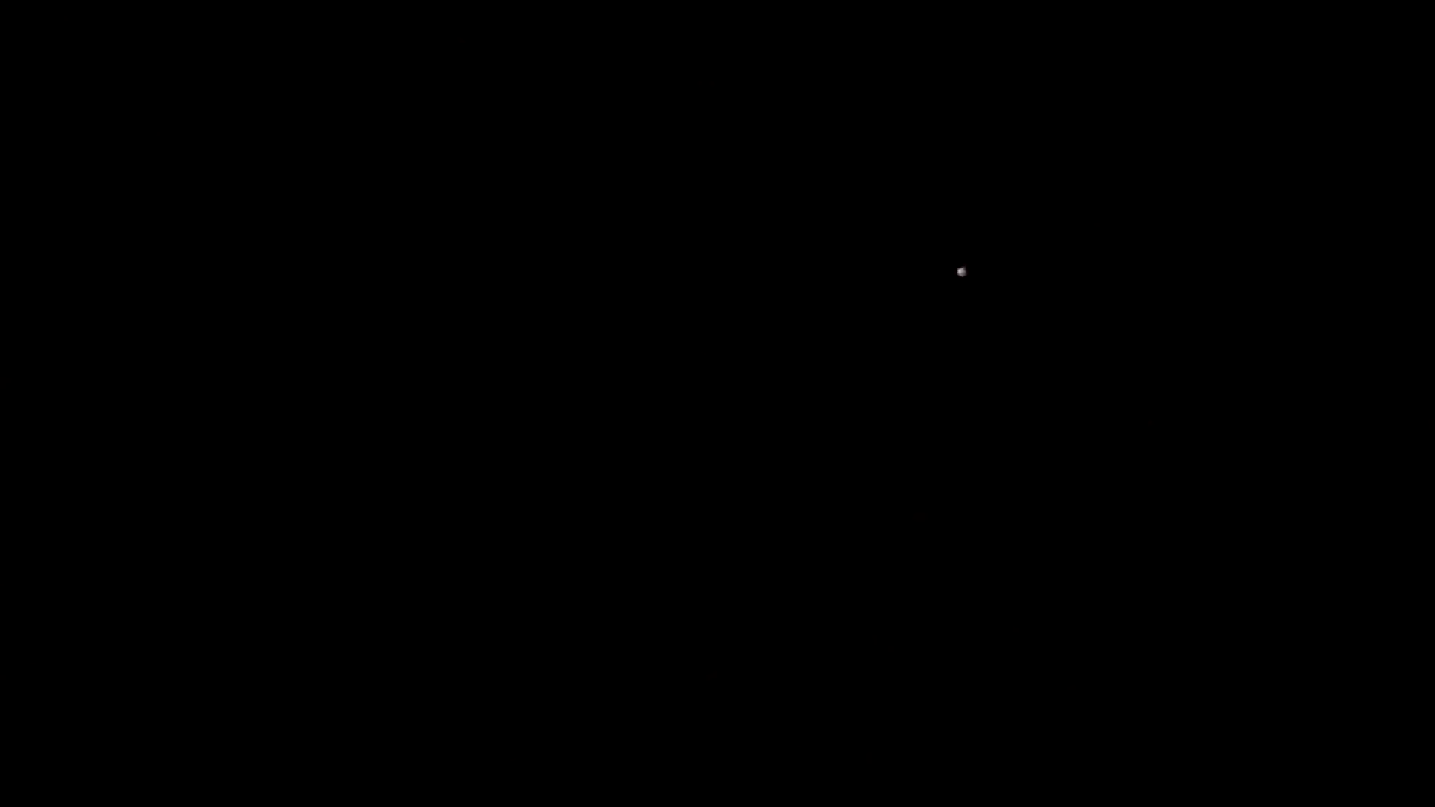
mouse_move(1063, 436)
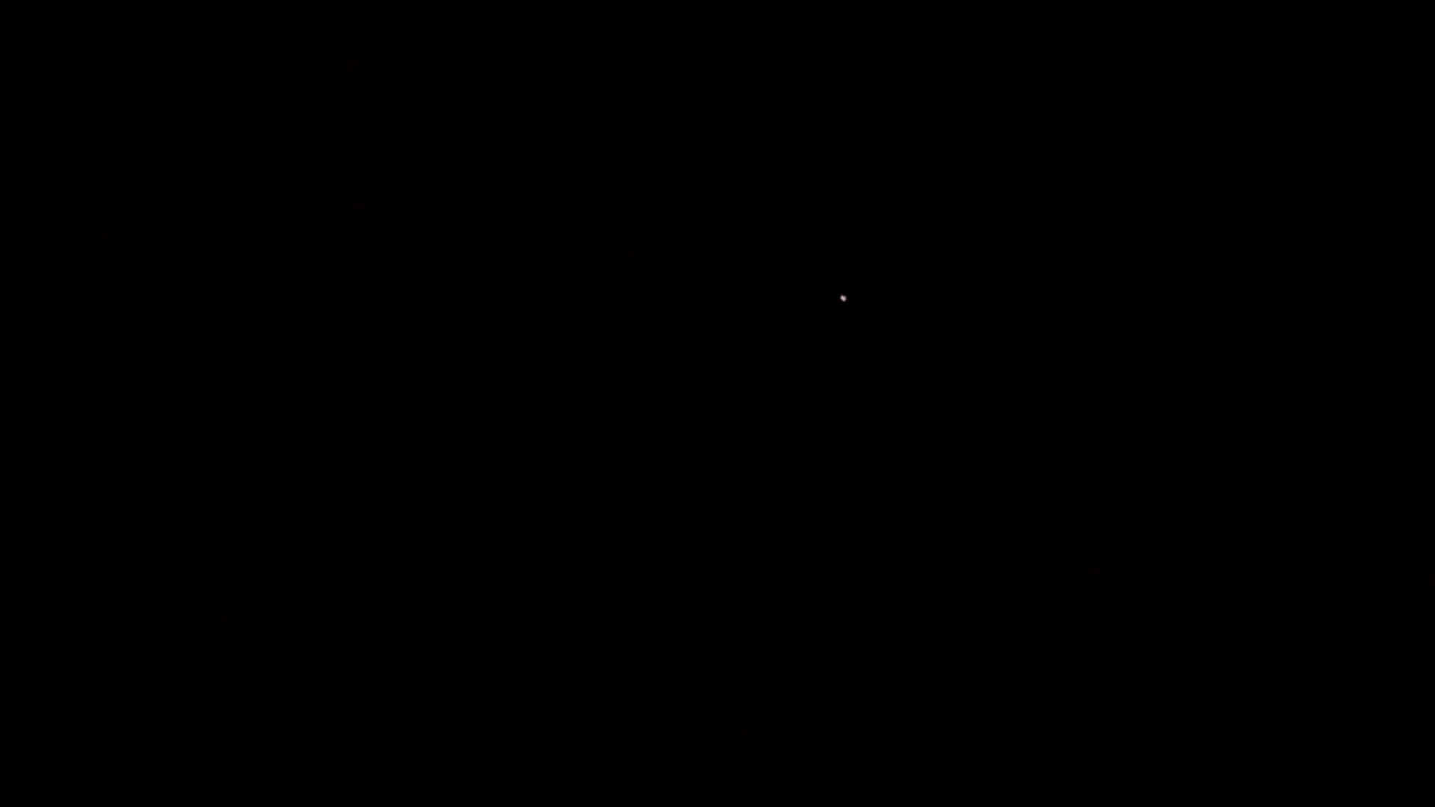
mouse_move(908, 307)
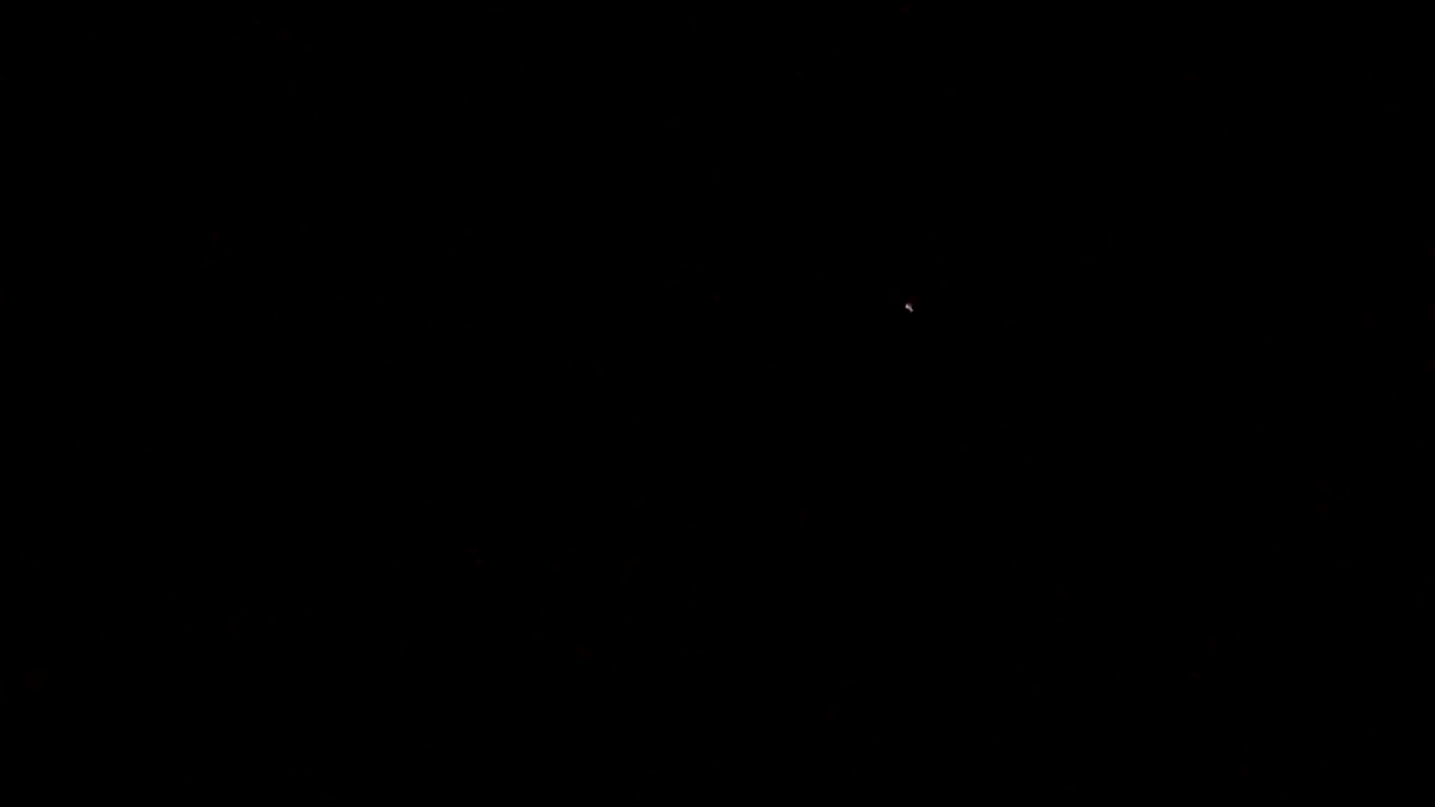